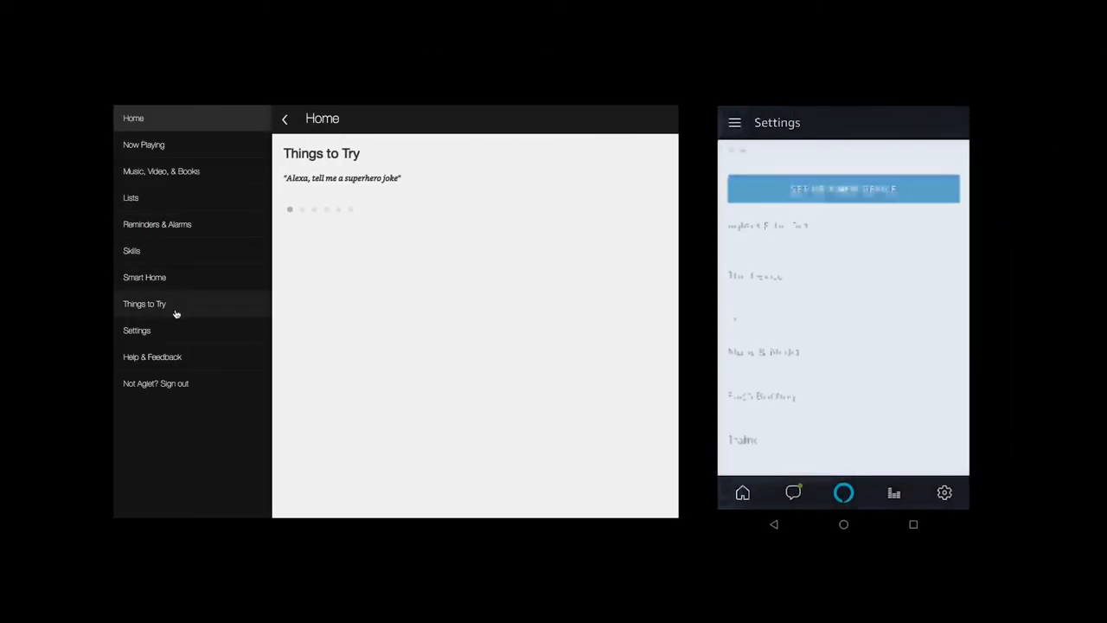
Choose Spotify as the default library and Amazon Music as the default station service.
click(136, 329)
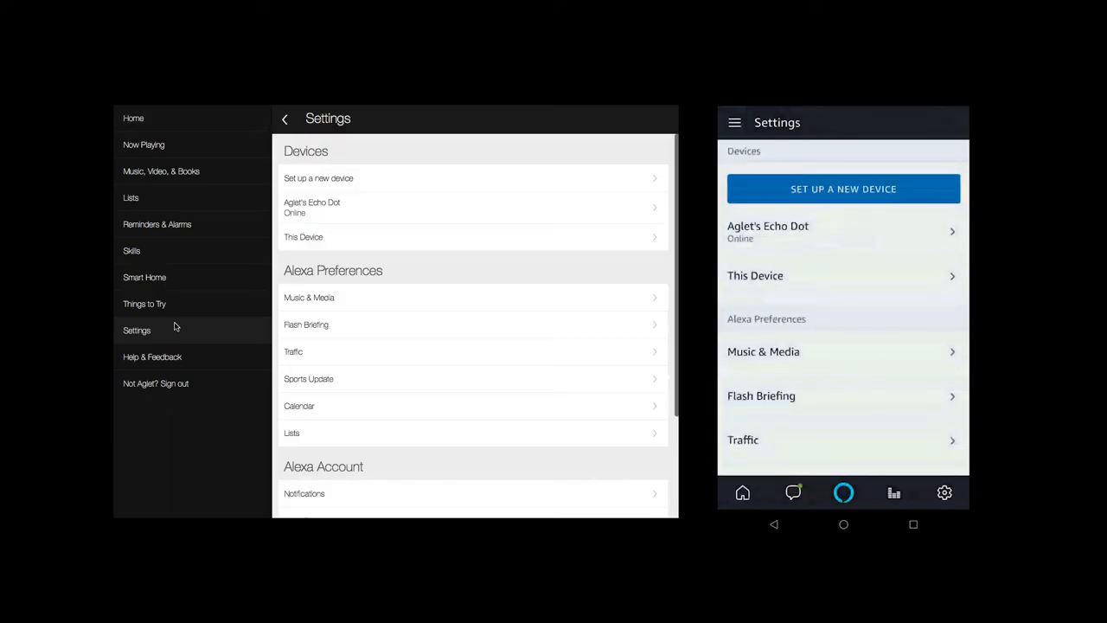
click(308, 298)
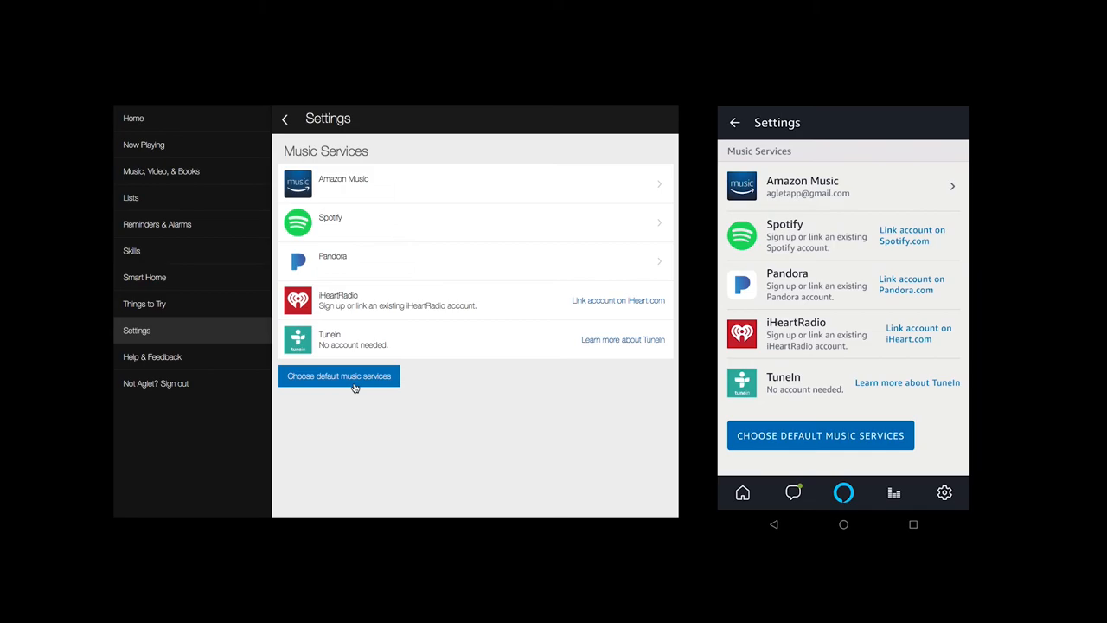
click(339, 376)
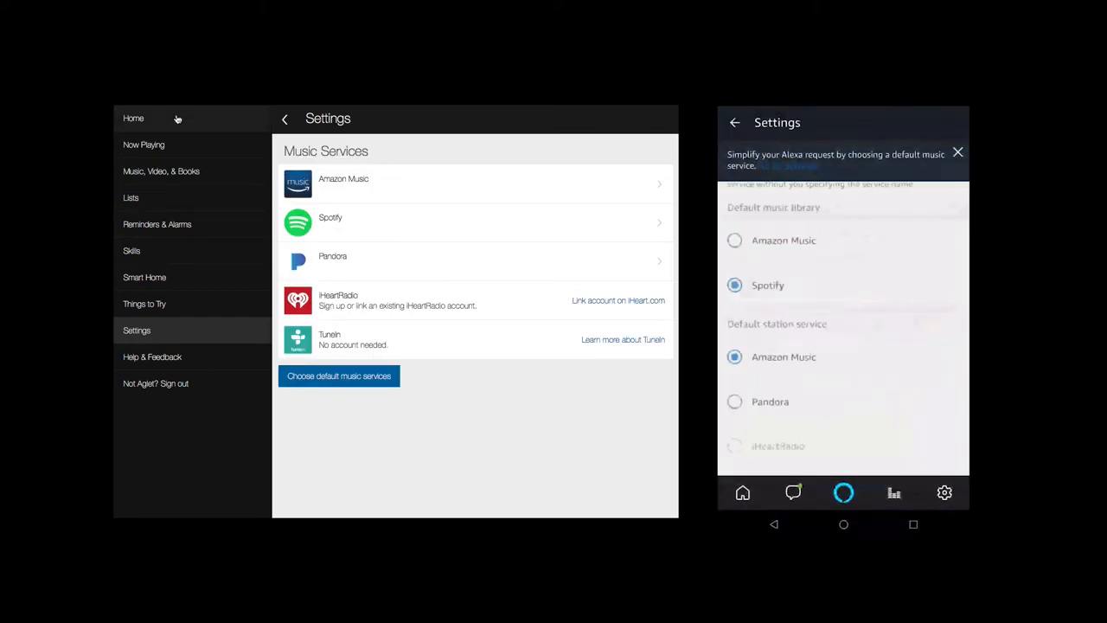
click(133, 118)
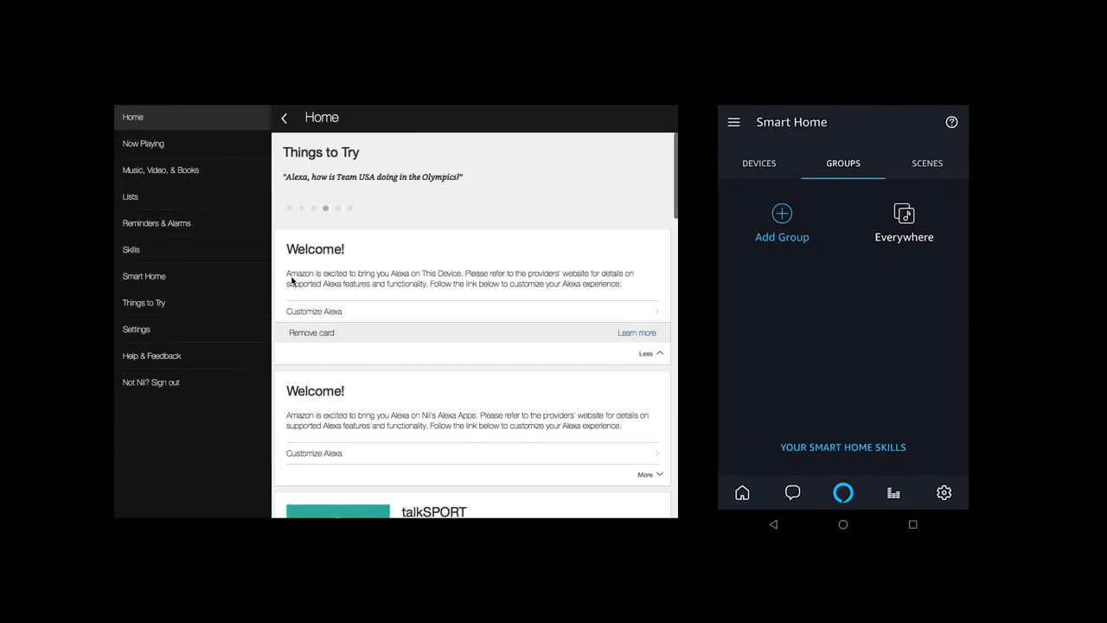
Add Aglet Tech's Echo Dot and Echo Show to the Everywhere group and save changes.
click(903, 221)
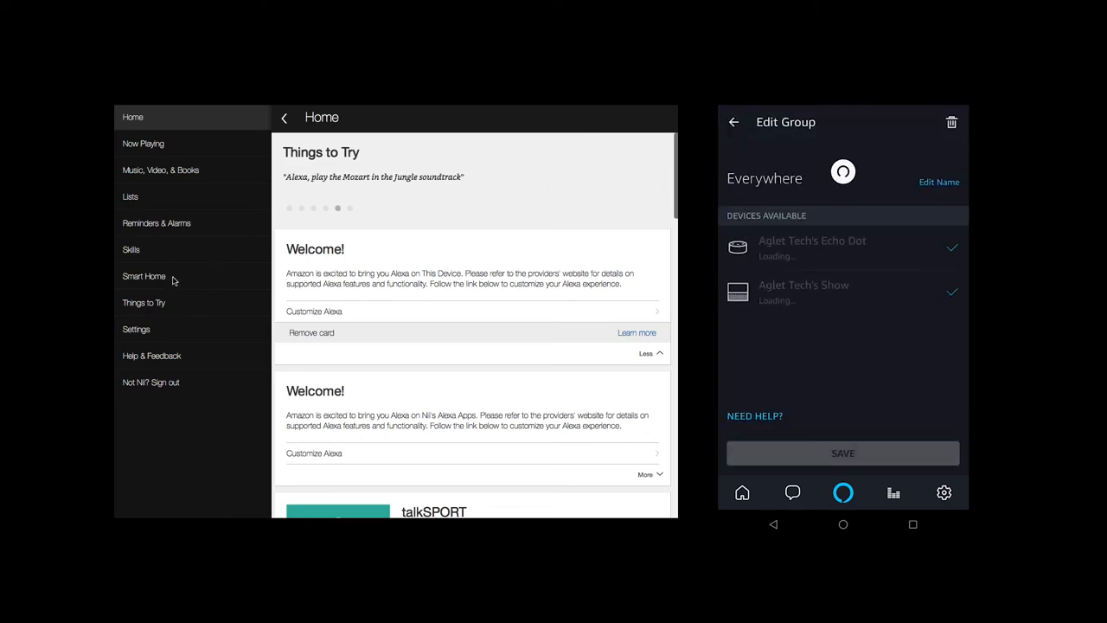
click(146, 277)
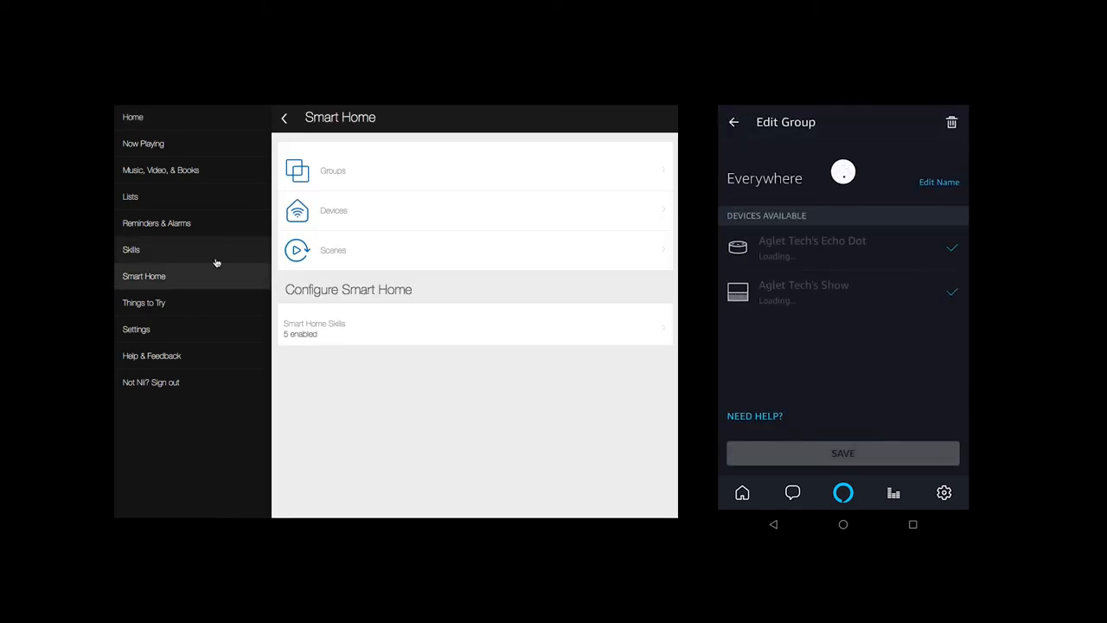
click(333, 171)
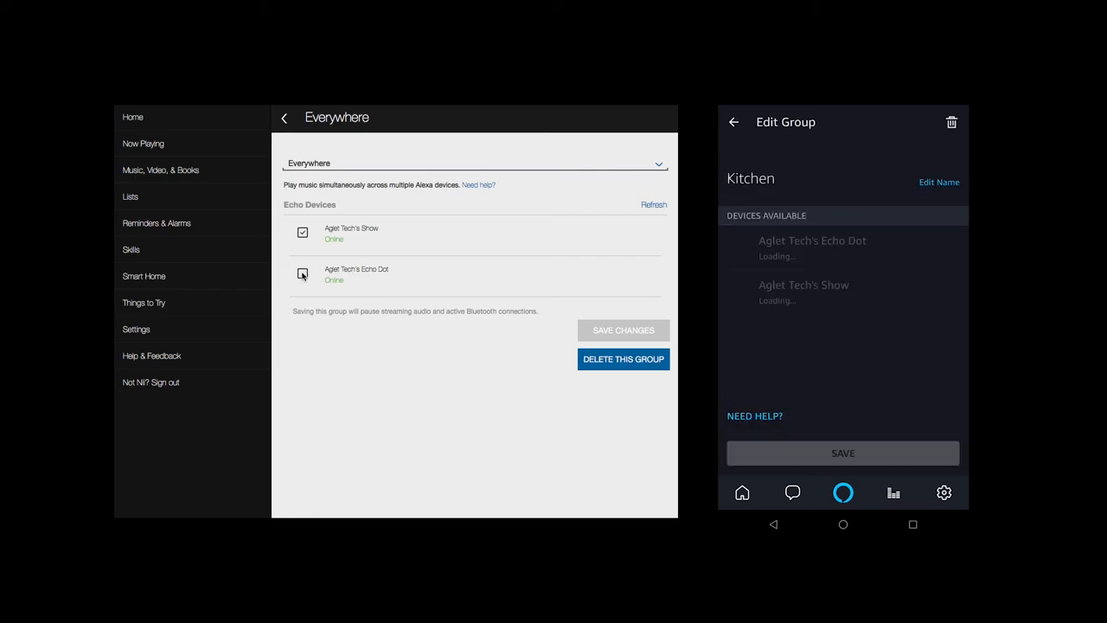
click(303, 273)
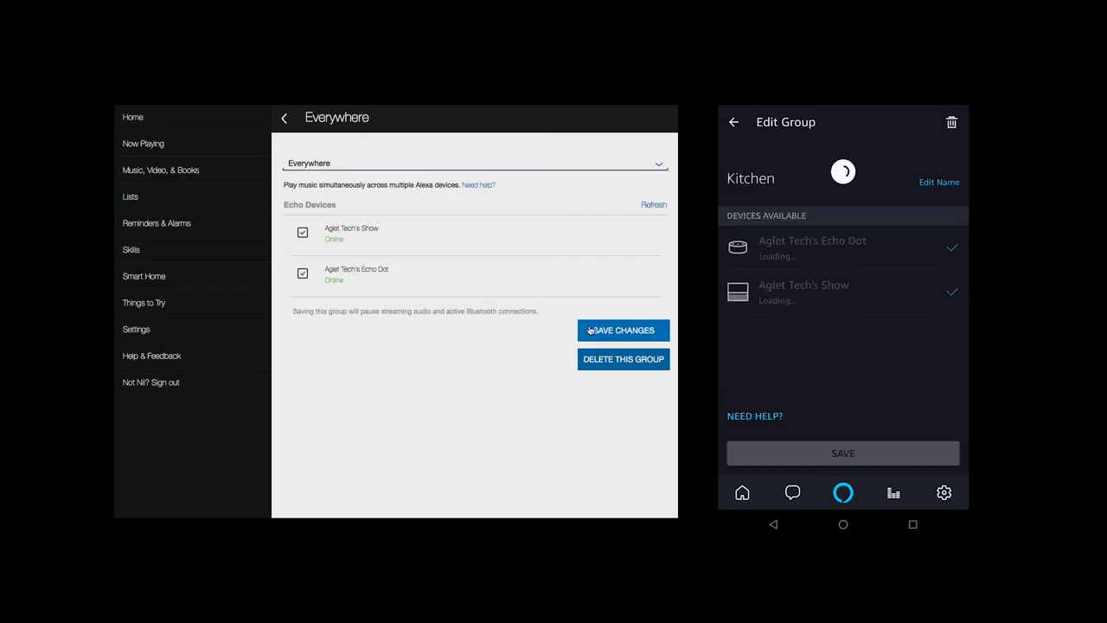
click(623, 331)
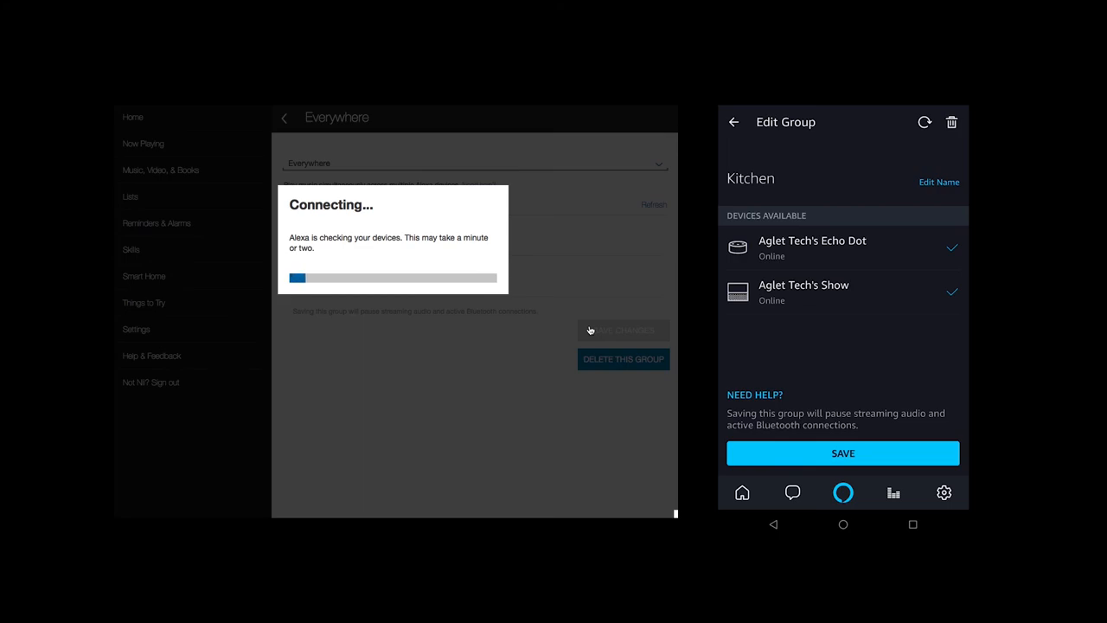
click(937, 182)
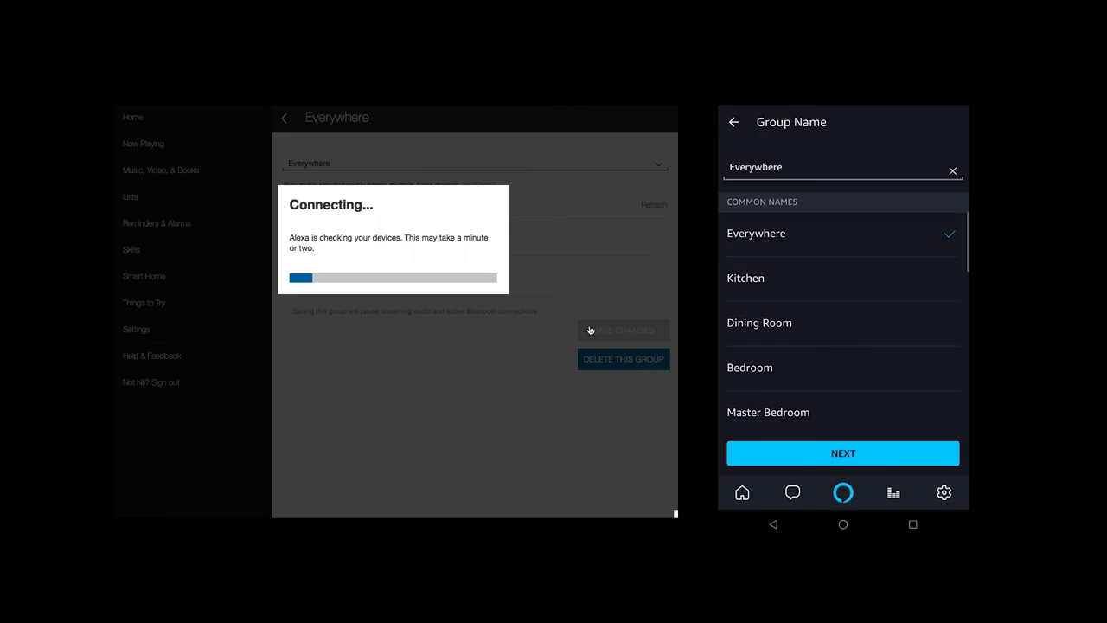
click(842, 454)
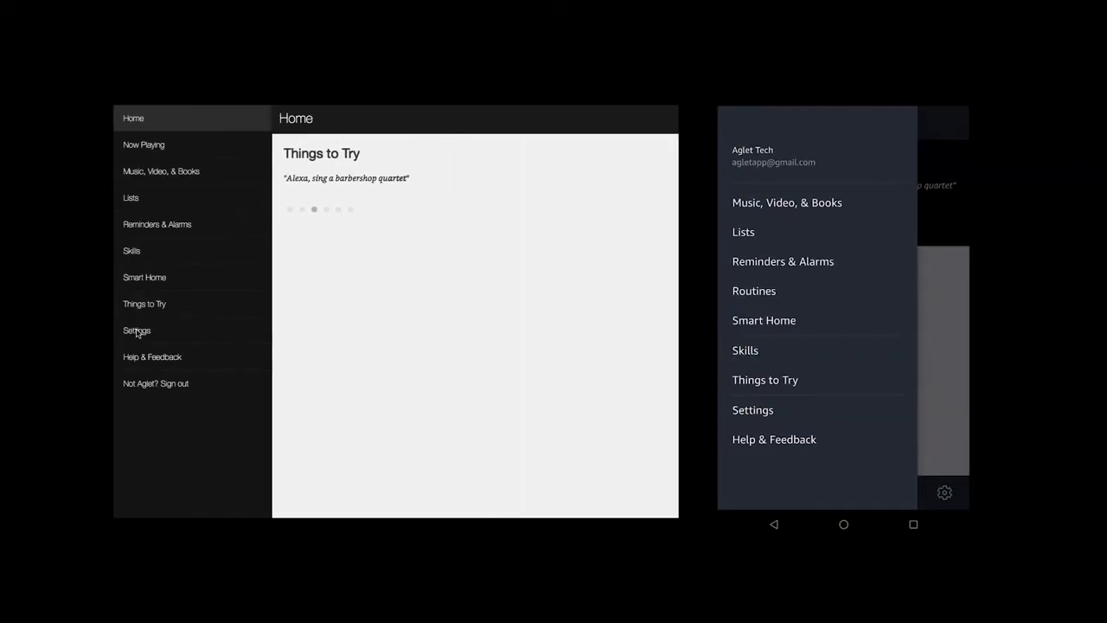
Switch on the Start of Request toggle under Request Sounds in Settings.
click(137, 330)
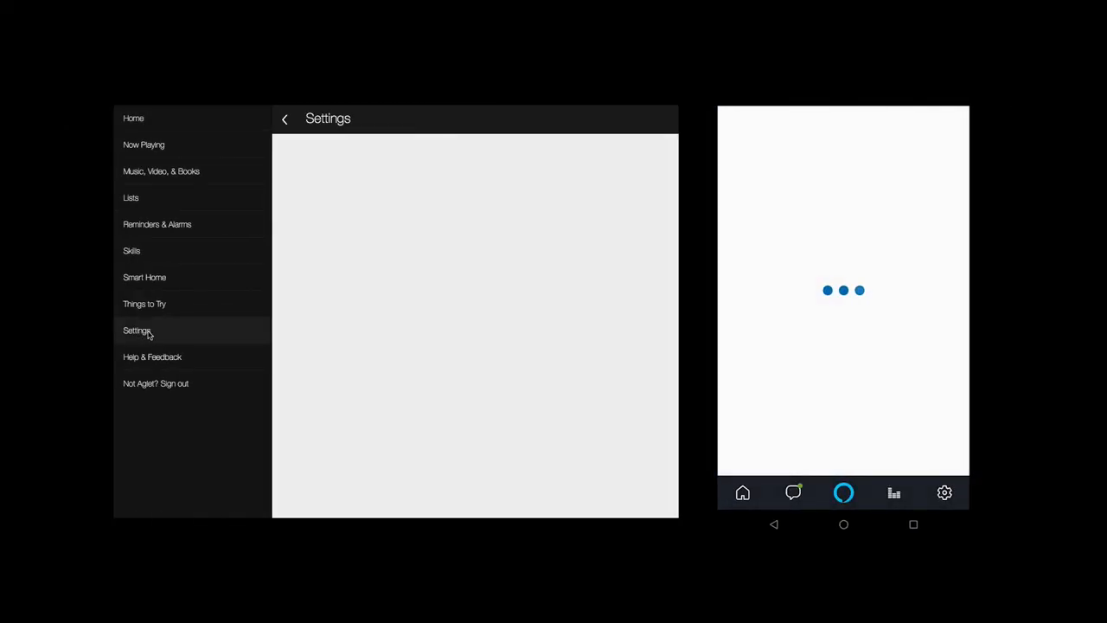
click(137, 330)
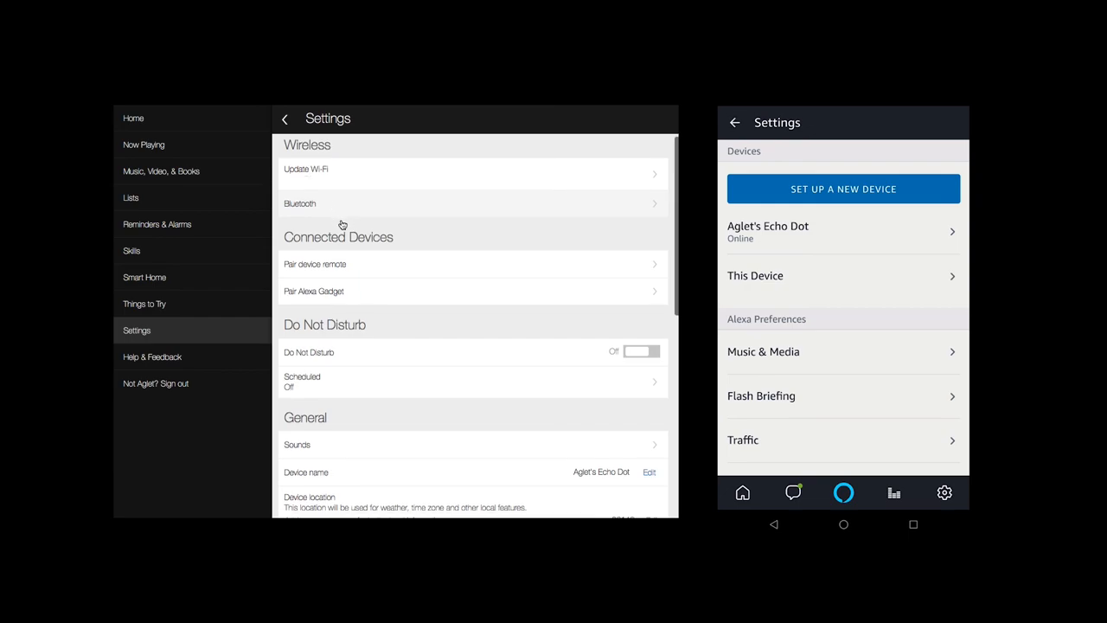
scroll(down, 3)
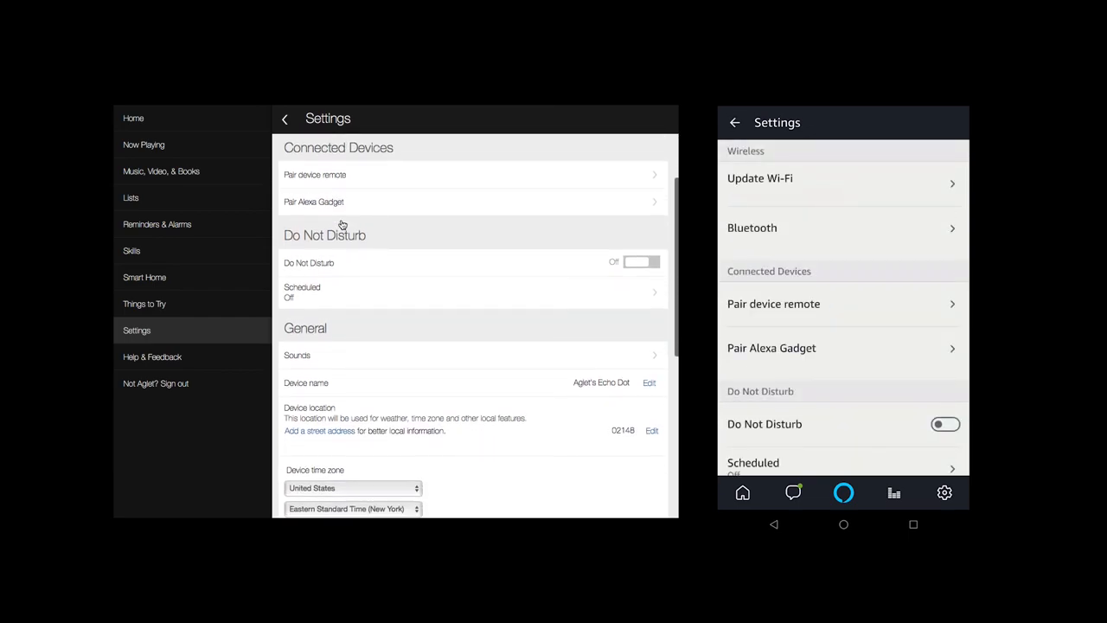
scroll(down, 3)
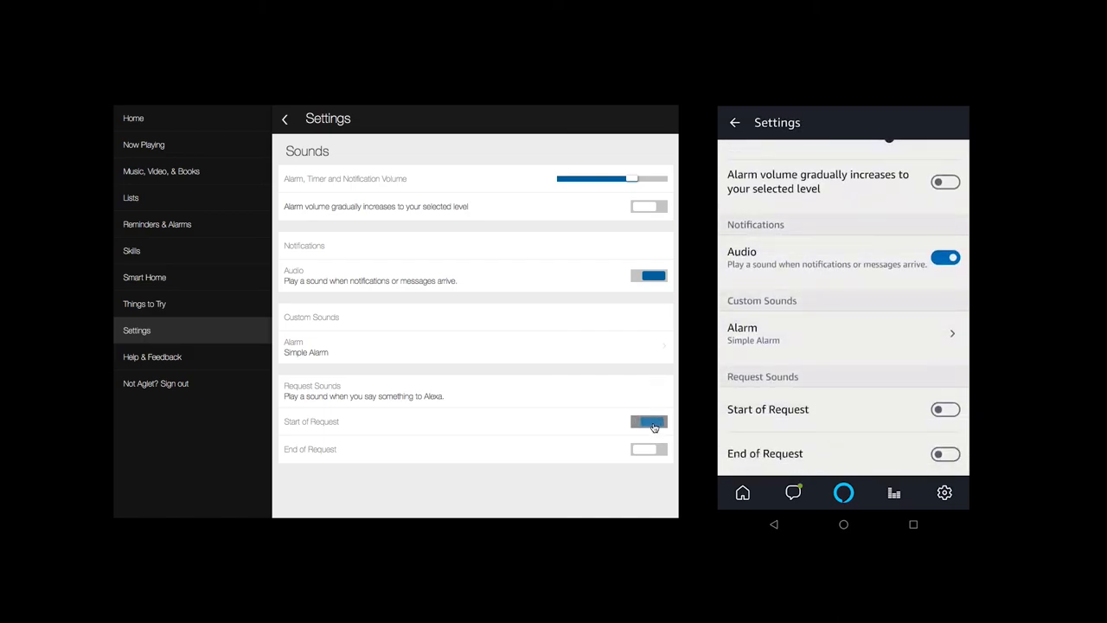
click(649, 422)
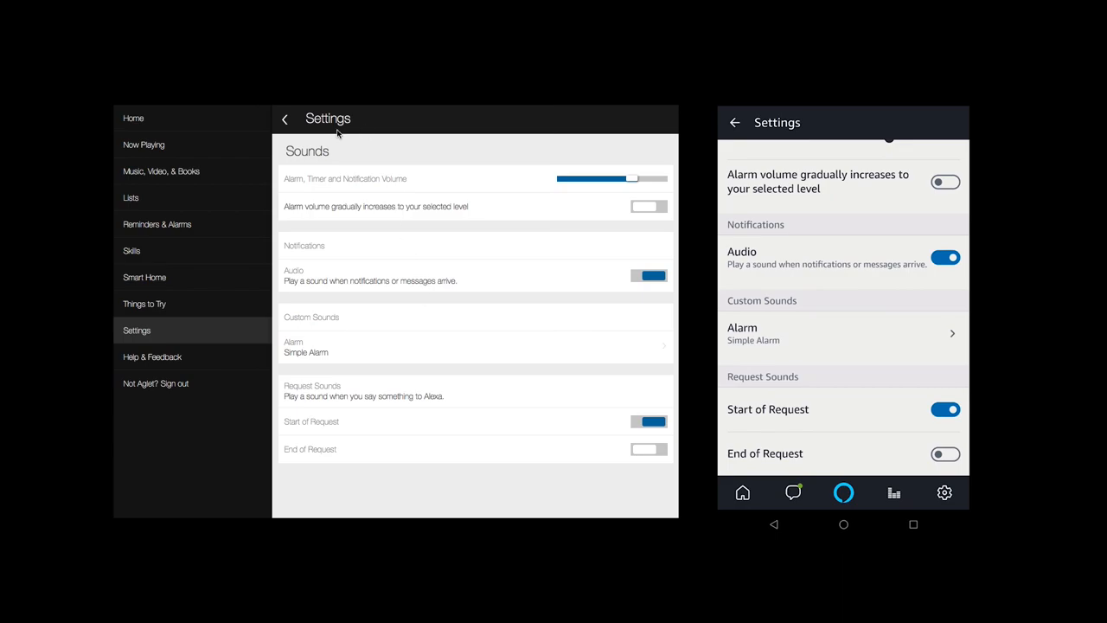